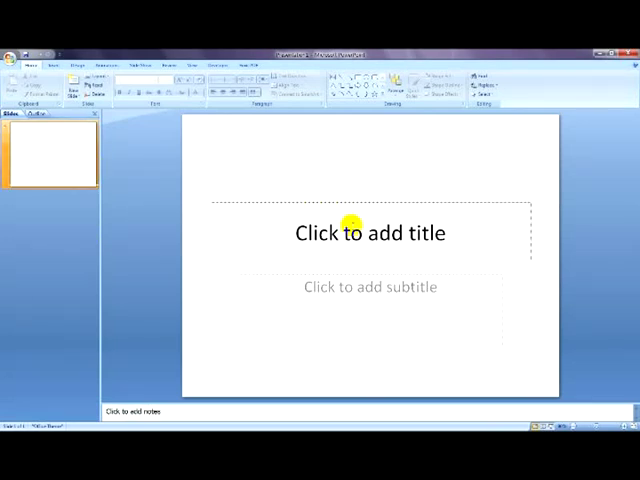
# Type 'Home for Sale' as the title slide's title, removing the stray letter.
pyautogui.click(370, 233)
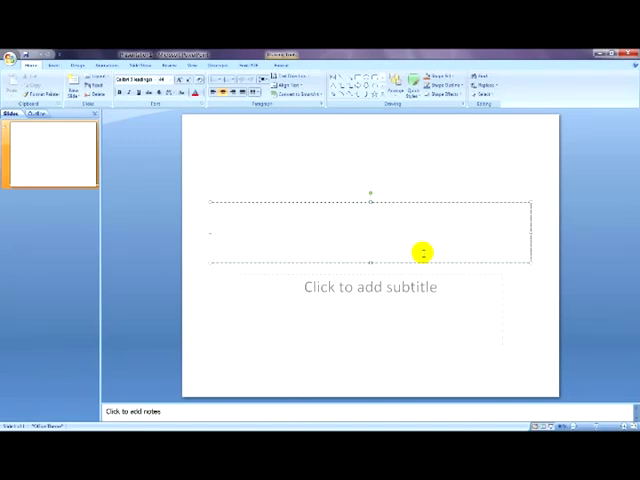
pyautogui.write('Home for Sal')
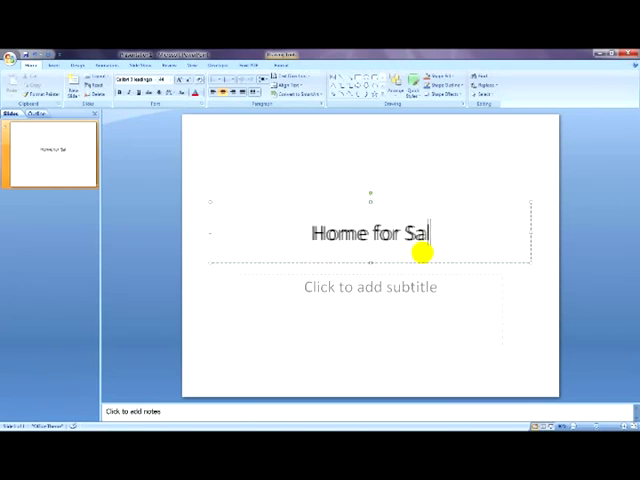
pyautogui.write('ei')
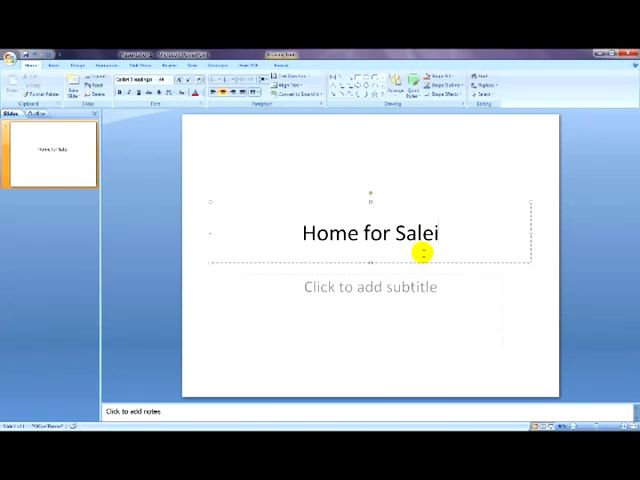
pyautogui.press('Backspace')
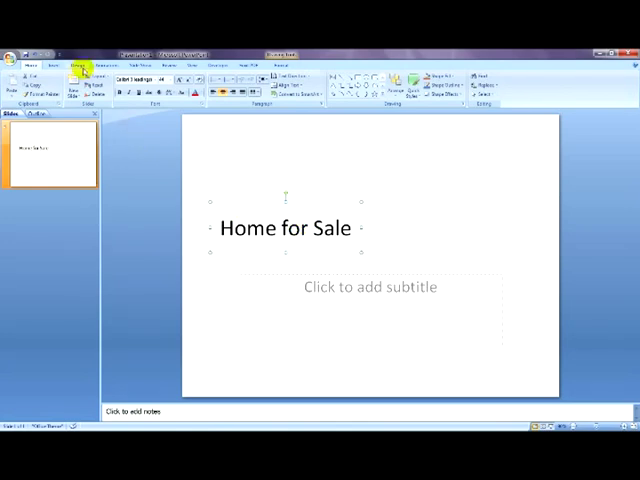
# Create a new presentation from the skyscraper photo template in My templates.
pyautogui.click(12, 53)
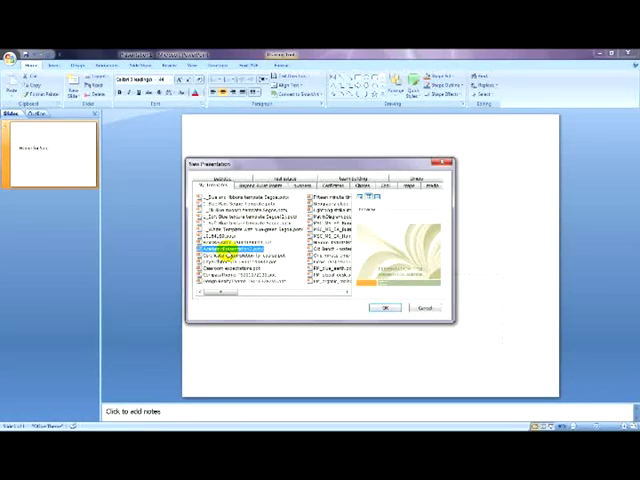
pyautogui.click(245, 262)
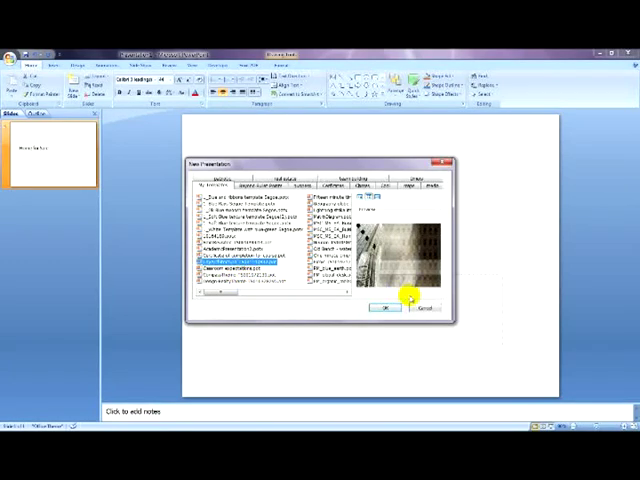
pyautogui.click(386, 307)
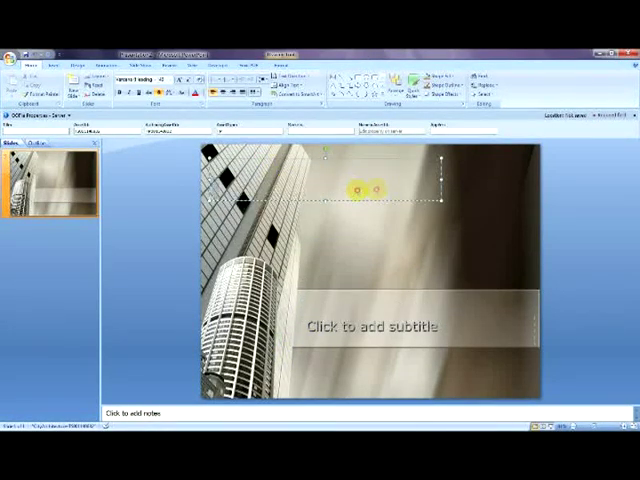
# Title the skyscraper slide 'Home for Sale' and delete the empty subtitle placeholder.
pyautogui.write('Home')
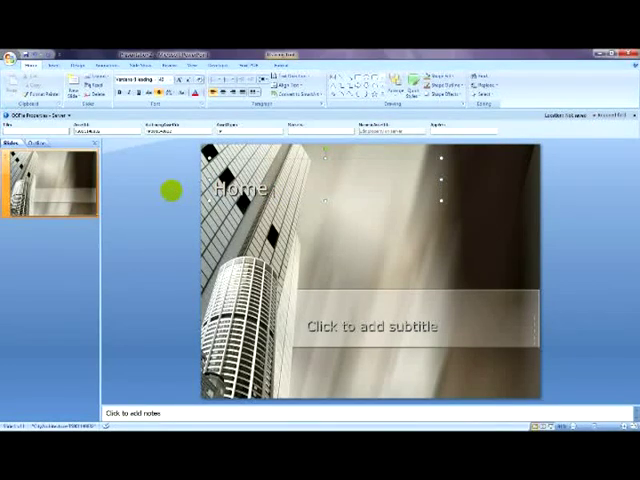
pyautogui.write('for Sale')
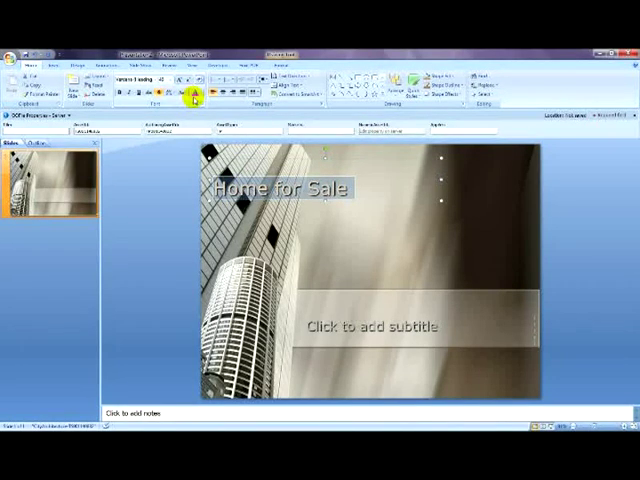
pyautogui.click(197, 94)
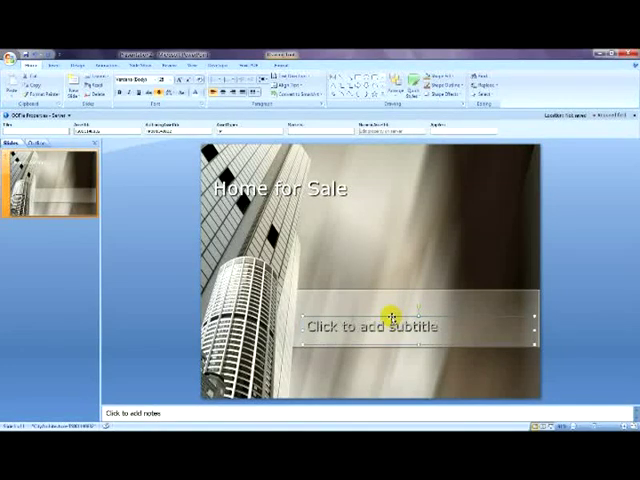
pyautogui.click(389, 311)
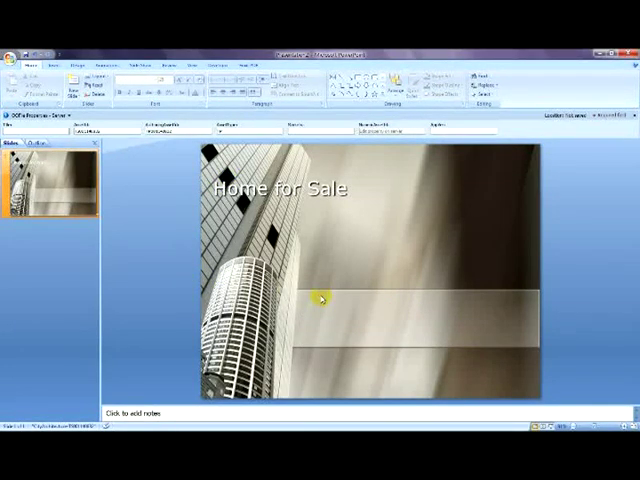
pyautogui.click(54, 63)
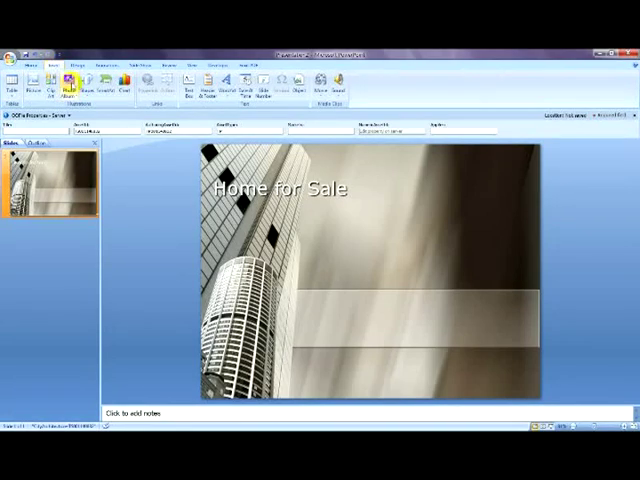
# Insert the house photo onto the 'Home for Sale' slide.
pyautogui.click(42, 78)
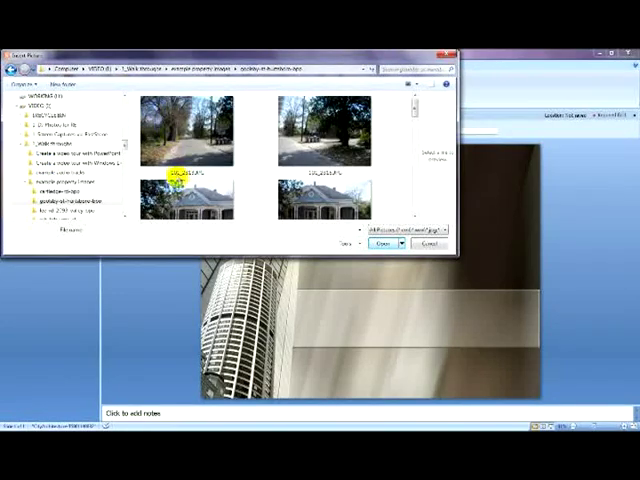
pyautogui.scroll(-3)
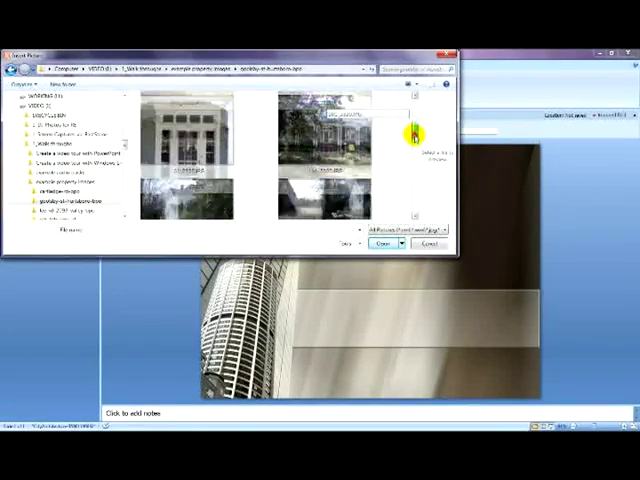
pyautogui.scroll(-3)
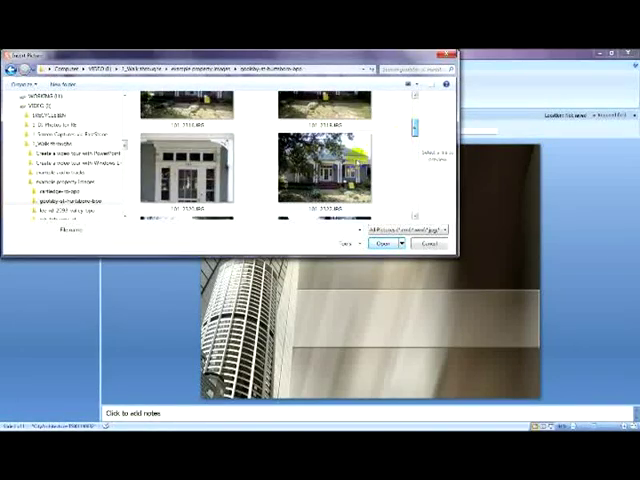
pyautogui.click(385, 243)
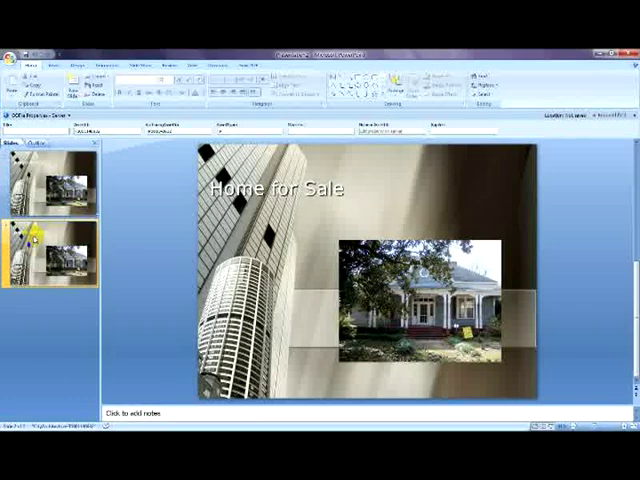
# Replace slide 2's title with 'Historical Home in Hurtsboro AL'.
pyautogui.doubleClick(278, 190)
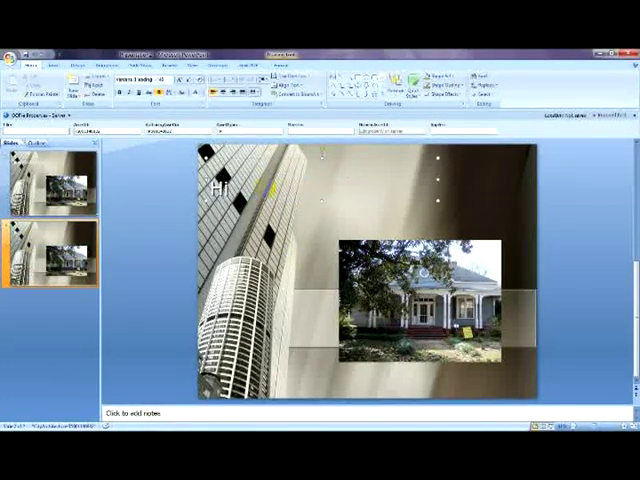
pyautogui.write('Histor')
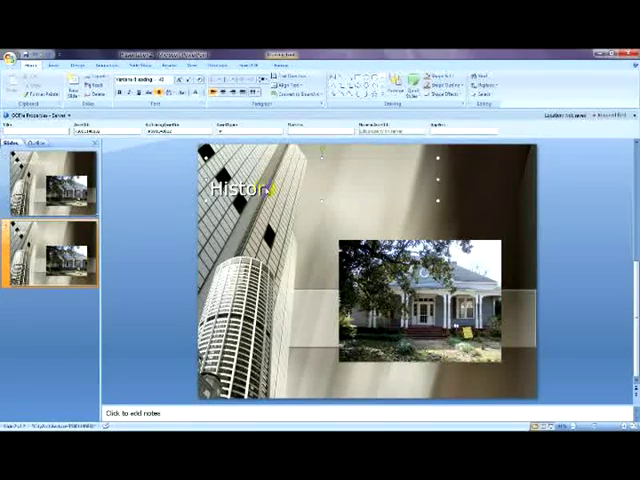
pyautogui.write('ical Home In')
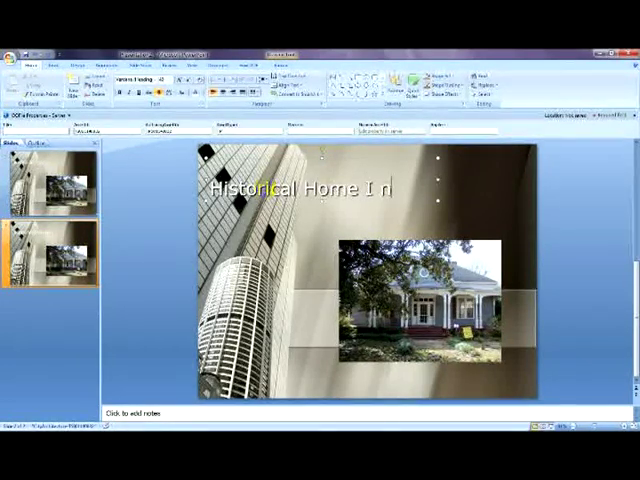
pyautogui.write('in')
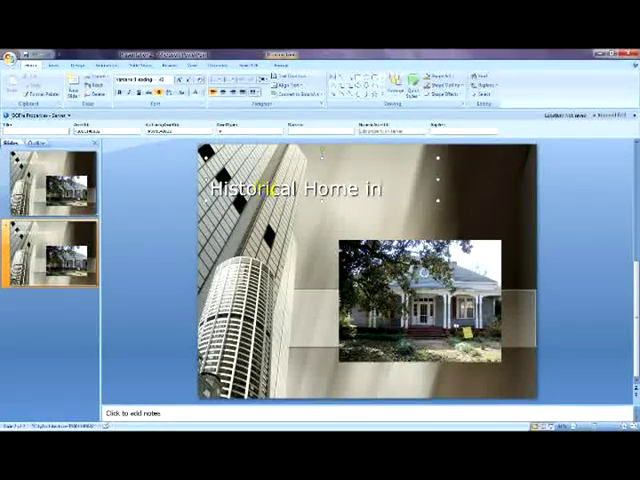
pyautogui.write('Hurts')
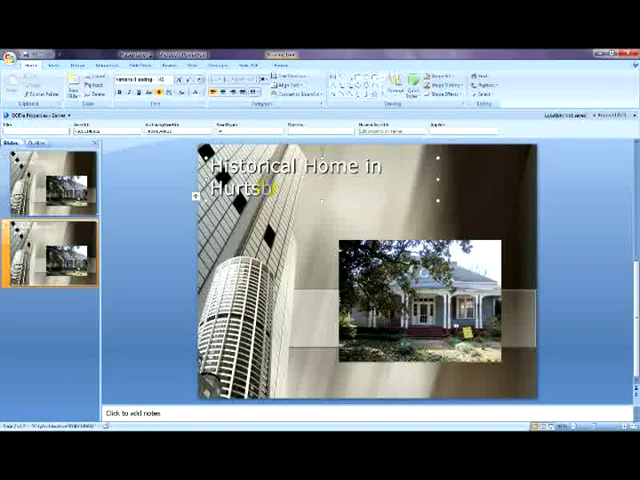
pyautogui.write('boro AL')
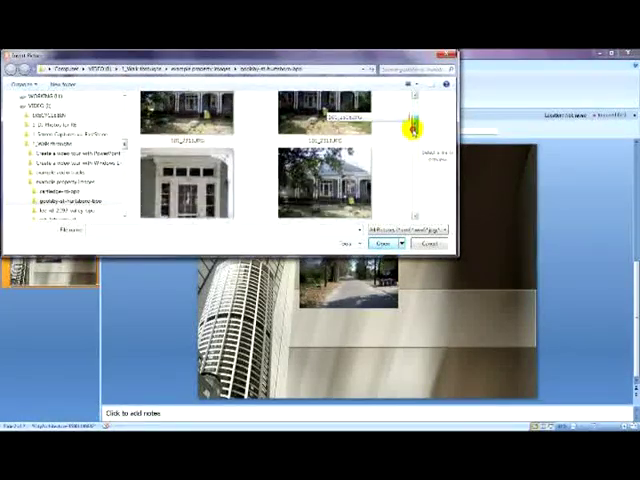
# Insert the red-porch house photo from the property images onto slide 2.
pyautogui.scroll(-3)
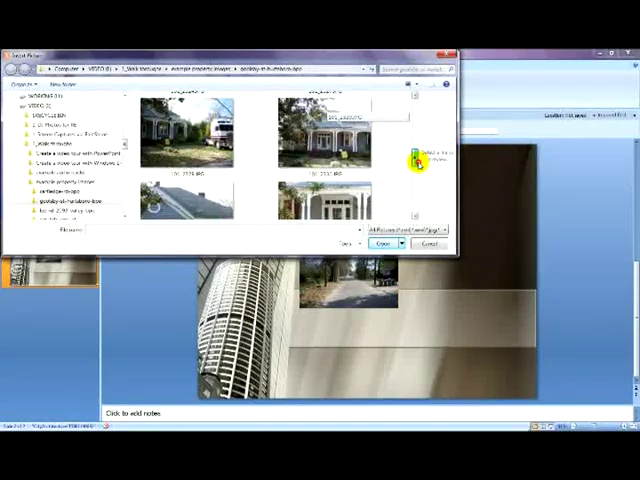
pyautogui.scroll(-3)
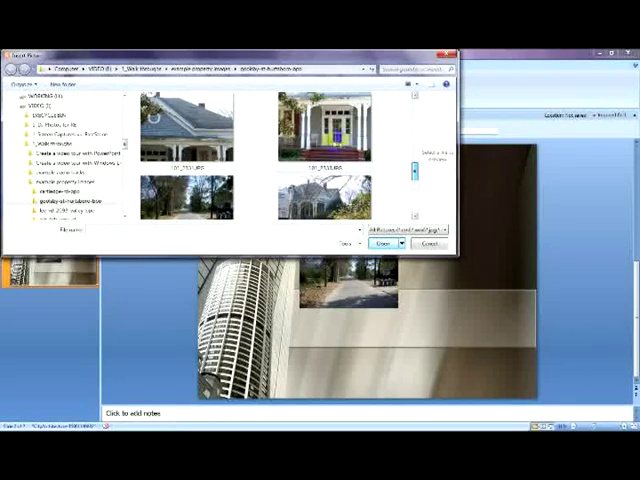
pyautogui.click(387, 243)
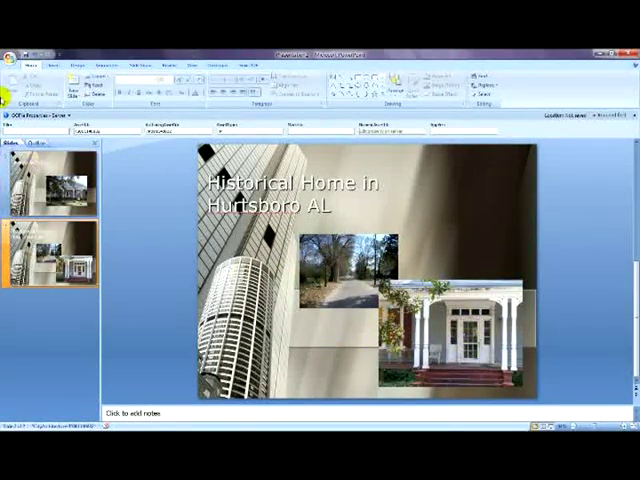
pyautogui.click(13, 56)
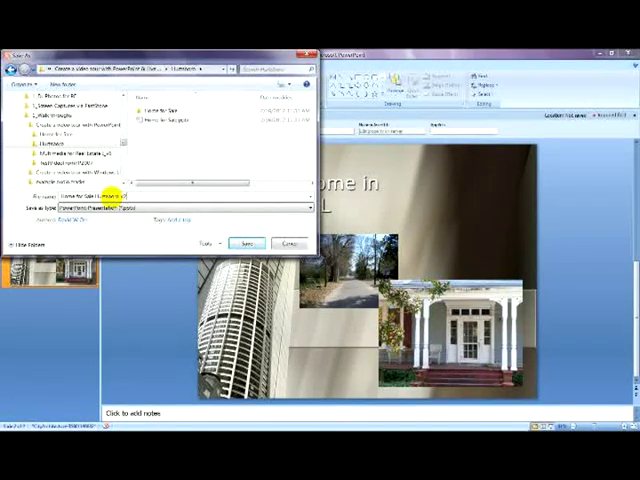
# Save the presentation into the Hurtsboro folder.
pyautogui.click(246, 243)
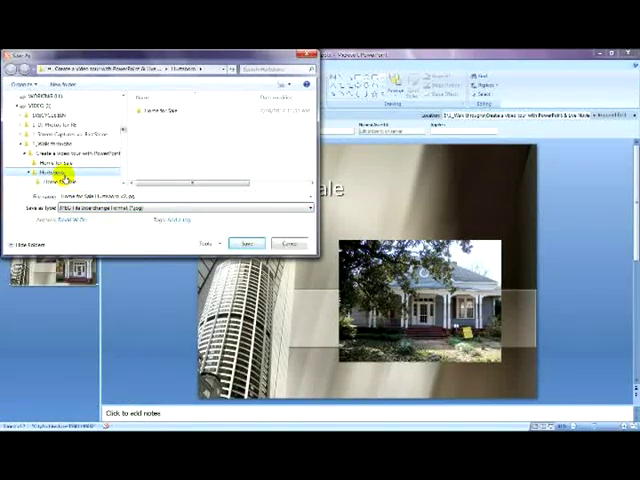
pyautogui.moveTo(247, 244)
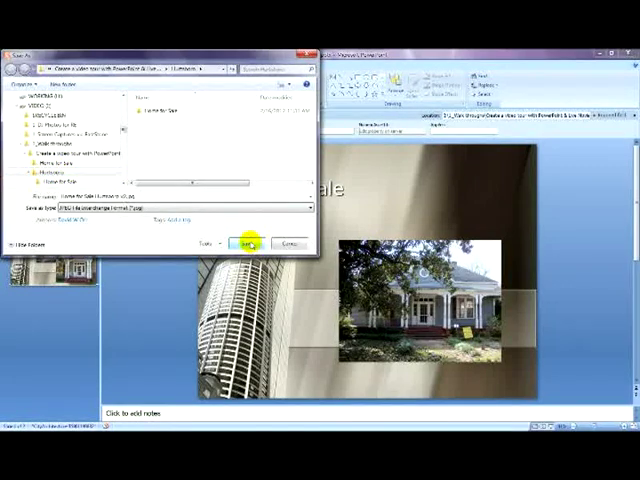
# Save as JPEG File Interchange Format, exporting every slide, and confirm completion.
pyautogui.click(243, 242)
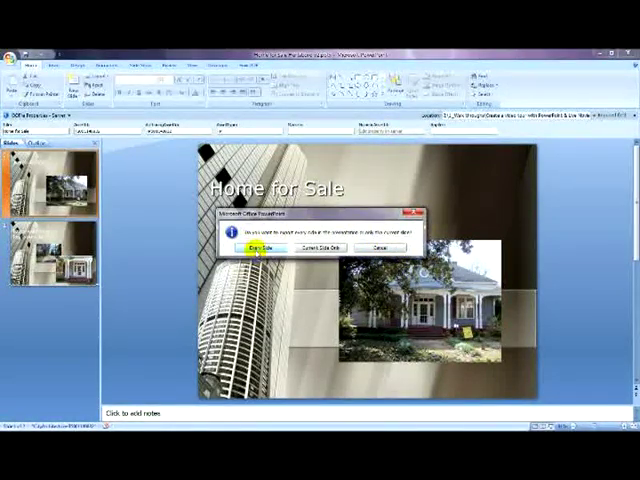
pyautogui.click(256, 247)
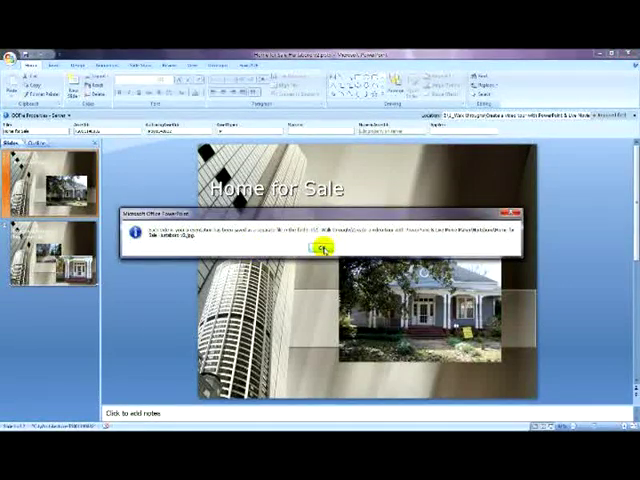
pyautogui.click(324, 248)
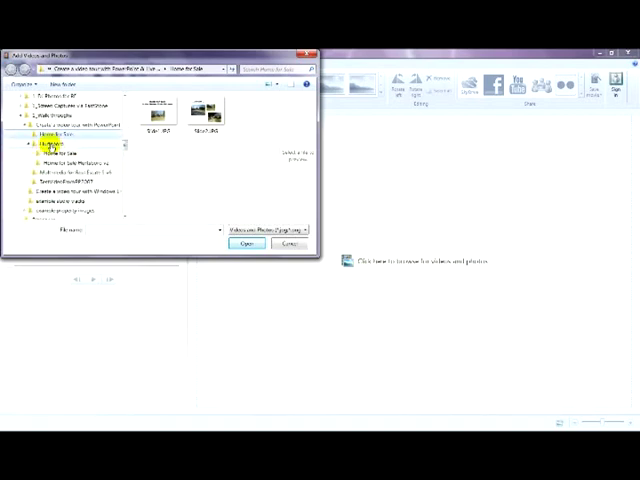
# Import Slide1 and Slide2 from Hurtsboro > Home for Sale Hurtsboro v2.
pyautogui.click(58, 148)
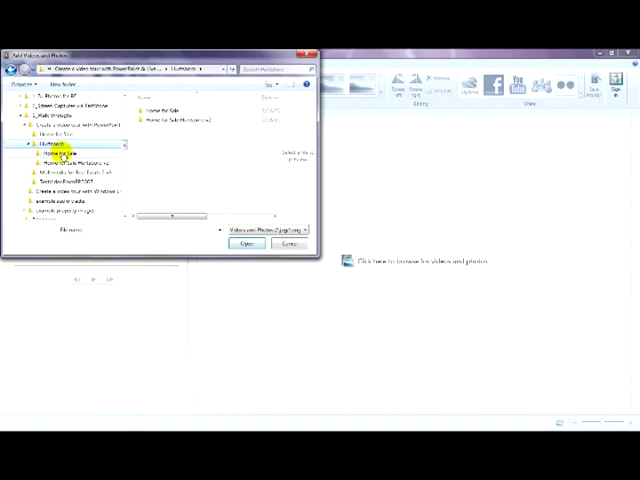
pyautogui.doubleClick(66, 153)
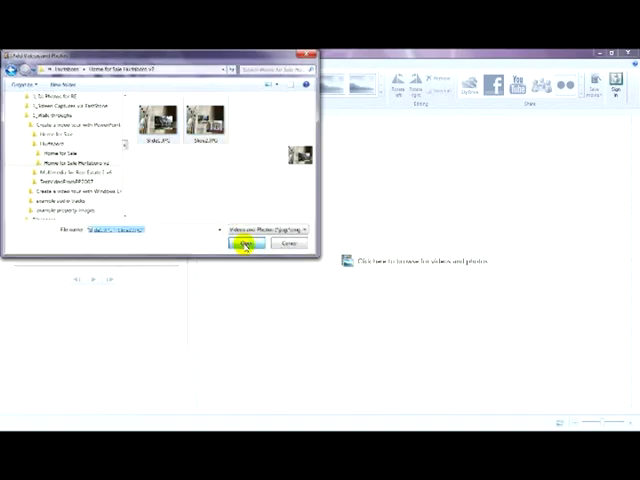
pyautogui.click(246, 243)
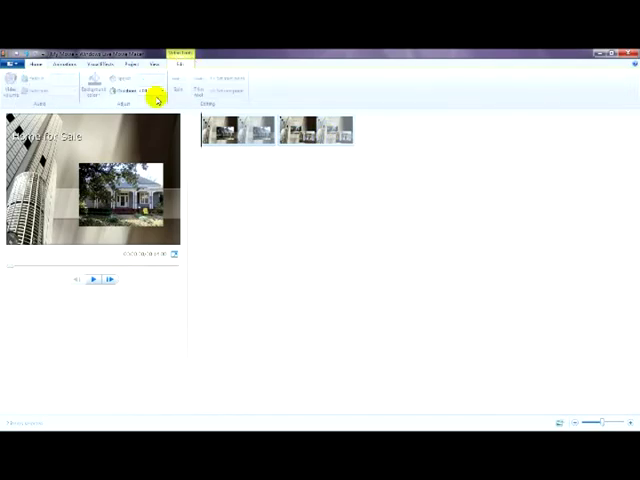
pyautogui.moveTo(345, 163)
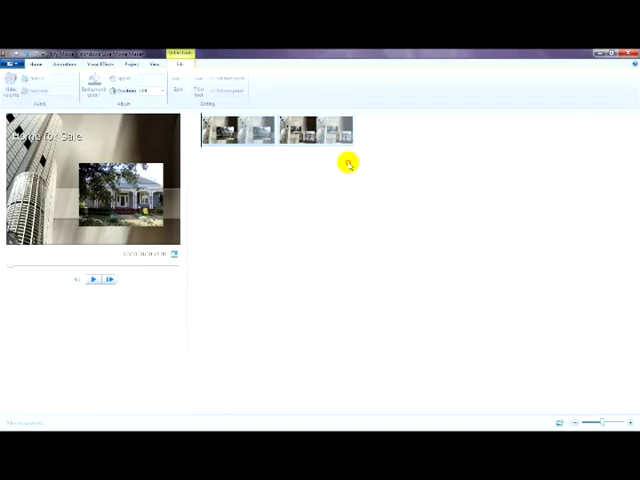
pyautogui.moveTo(203, 155)
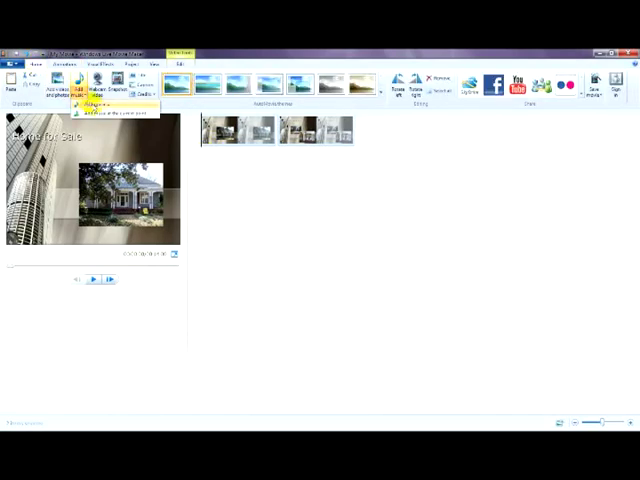
# Add a .wma track from the example audio tracks folder as music.
pyautogui.click(75, 80)
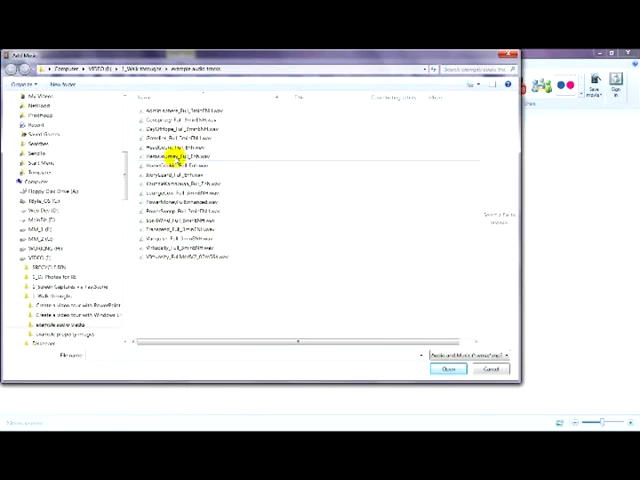
pyautogui.click(180, 156)
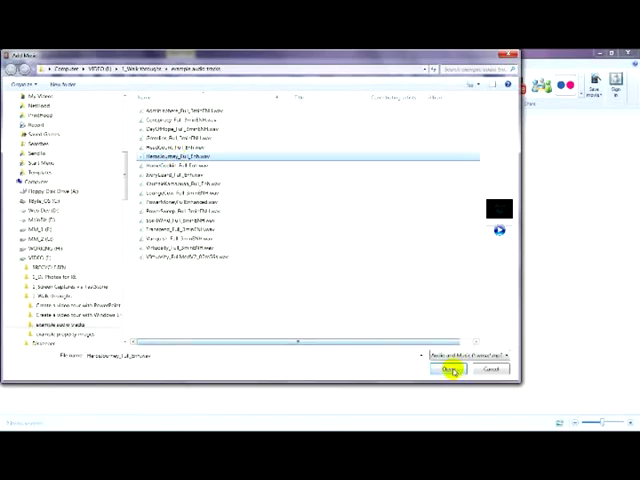
pyautogui.click(450, 369)
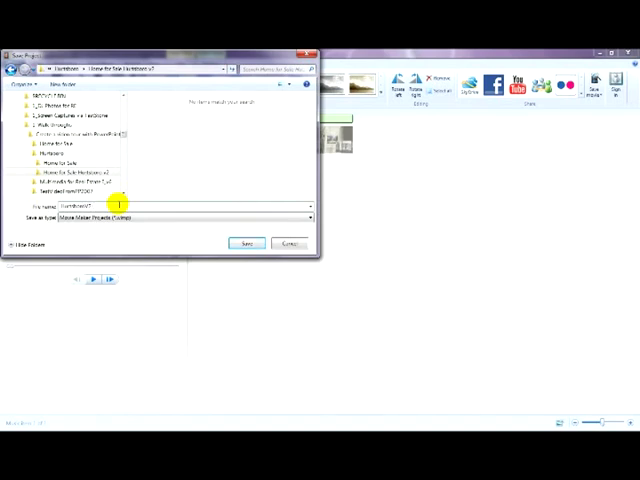
# Save the project file into the Home for Sale Hurtsboro v2 folder.
pyautogui.click(245, 243)
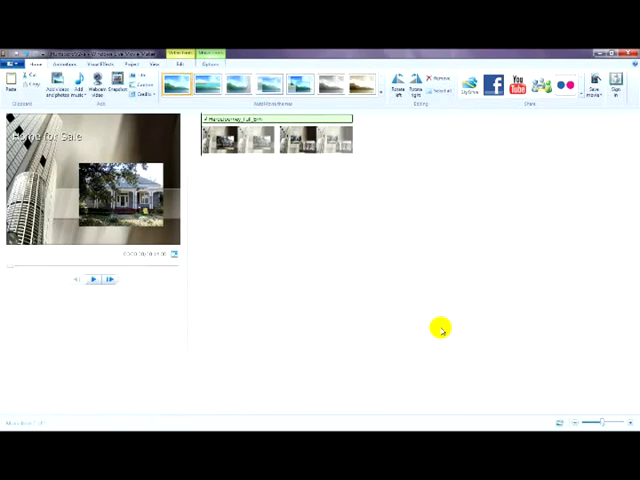
pyautogui.moveTo(257, 189)
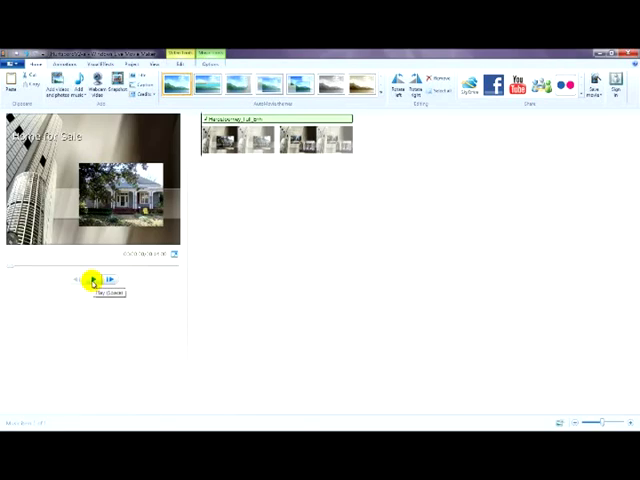
# Preview the movie before adding the title and credits.
pyautogui.click(95, 278)
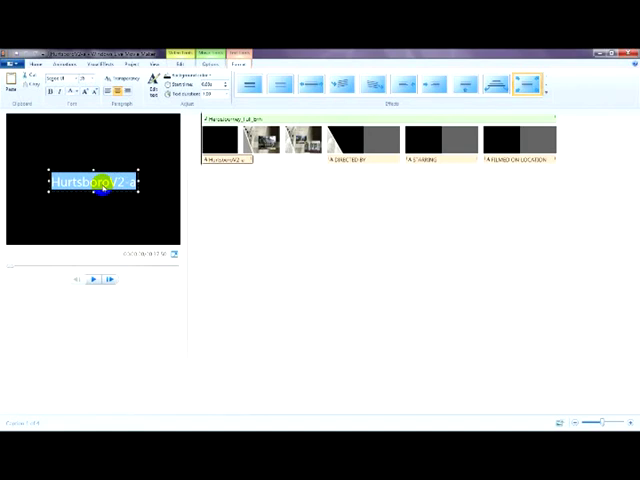
# Type 'Home for Sale', 'MLS #123456' and 'Historical Hurtsboro' into the opening title.
pyautogui.write('Home')
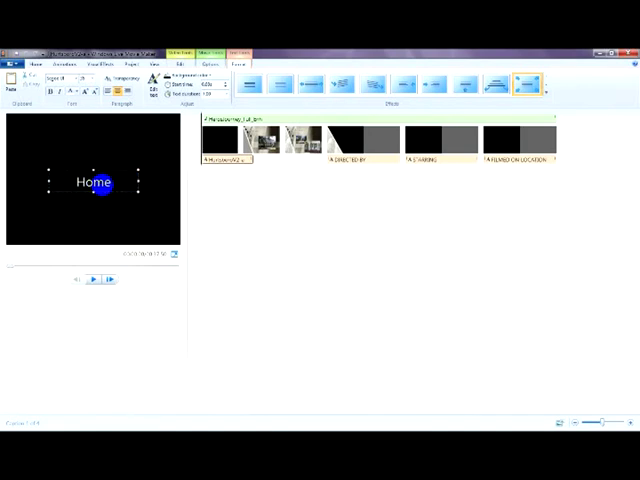
pyautogui.write('for Sale')
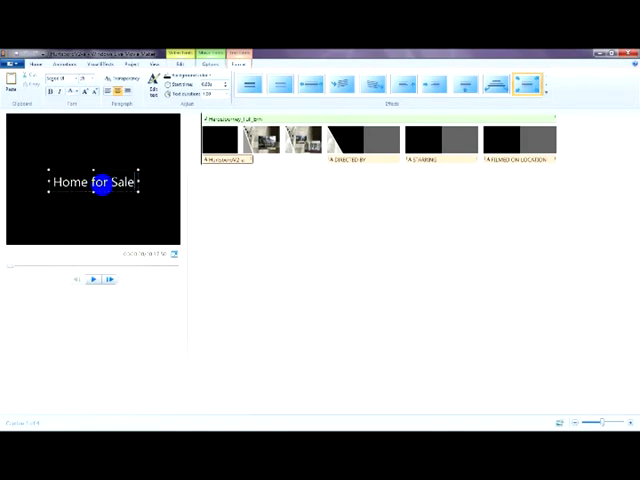
pyautogui.write('MLS #')
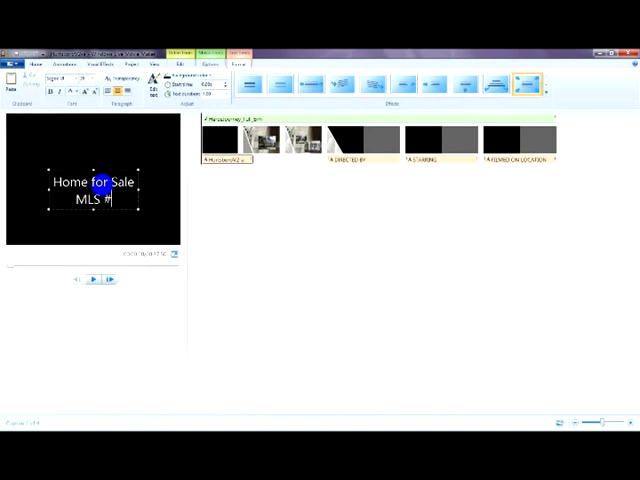
pyautogui.write('123456')
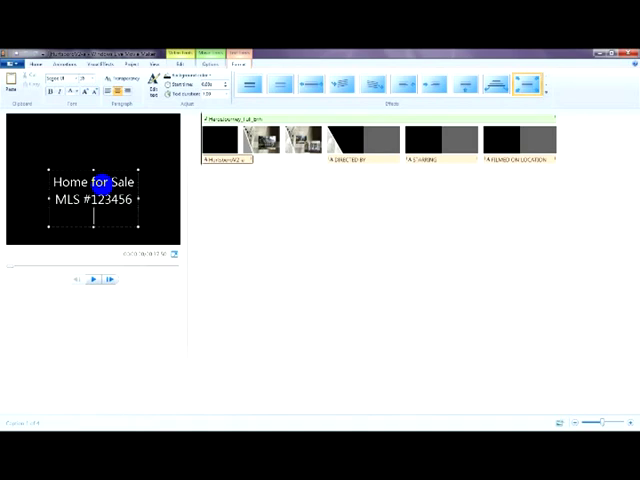
pyautogui.write('Historical Hurt')
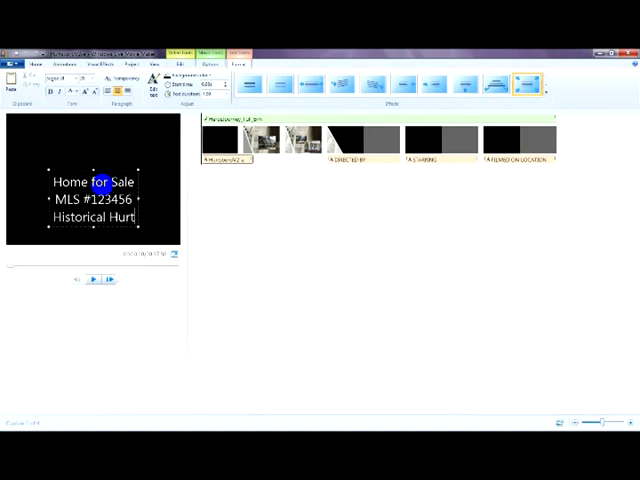
pyautogui.write('sboro')
pyautogui.click(441, 159)
pyautogui.write('Email me at')
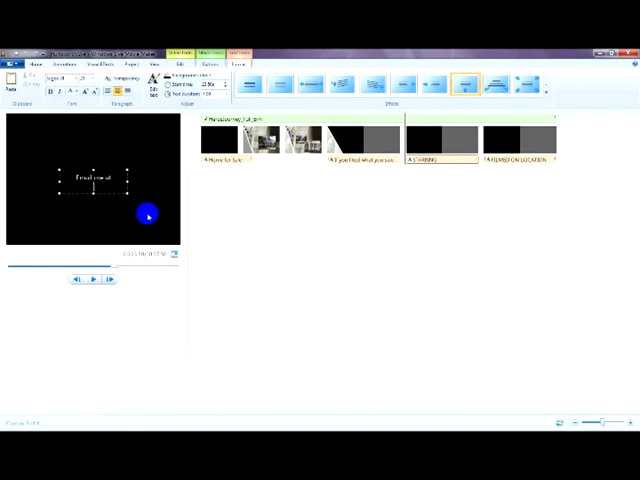
# Type the 'Email me at' contact line, starting with 'David', into the caption.
pyautogui.write('David')
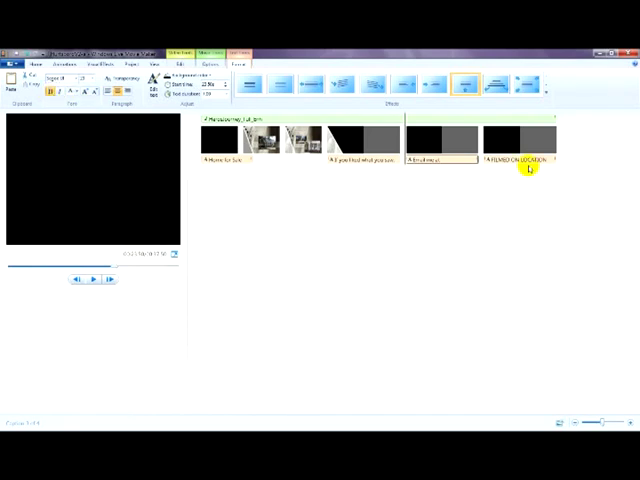
# Rewrite the last caption as a 'Copyright … All rights reserved' notice.
pyautogui.click(525, 140)
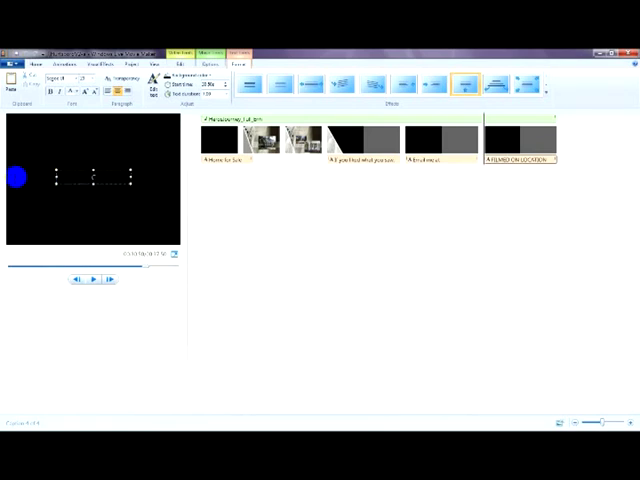
pyautogui.write('Copyright 2012, David')
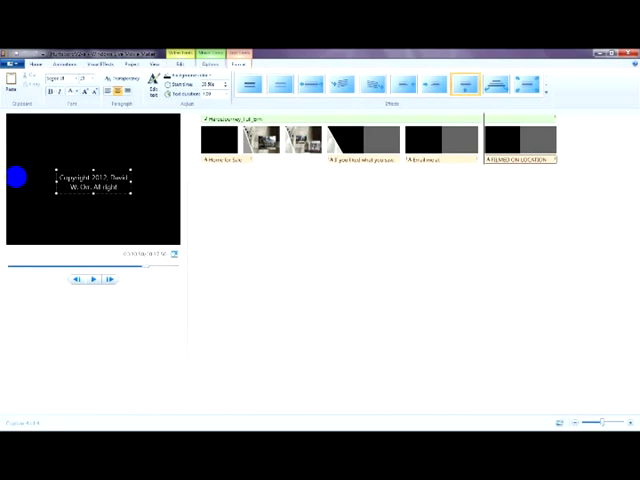
pyautogui.write('reserved.')
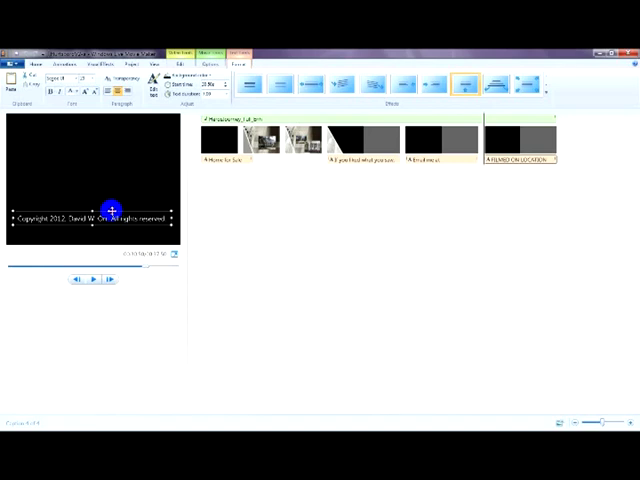
pyautogui.click(12, 54)
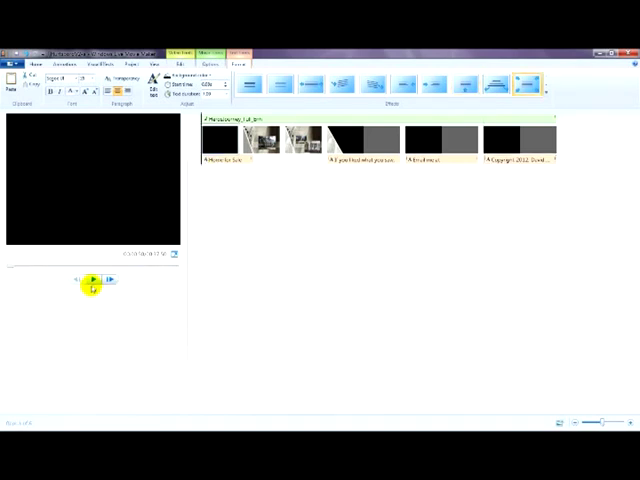
pyautogui.click(92, 278)
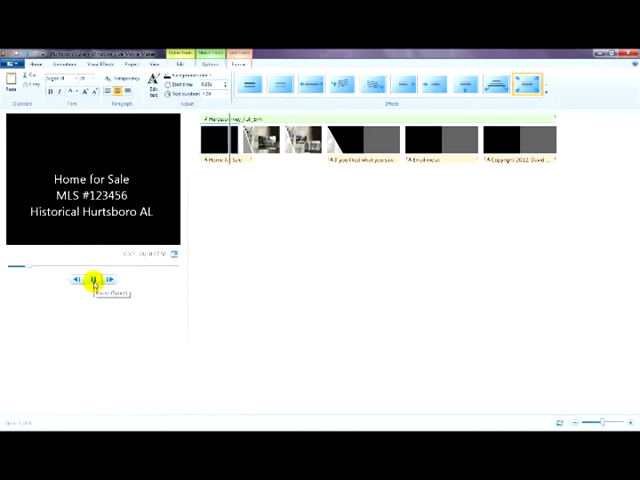
pyautogui.click(91, 279)
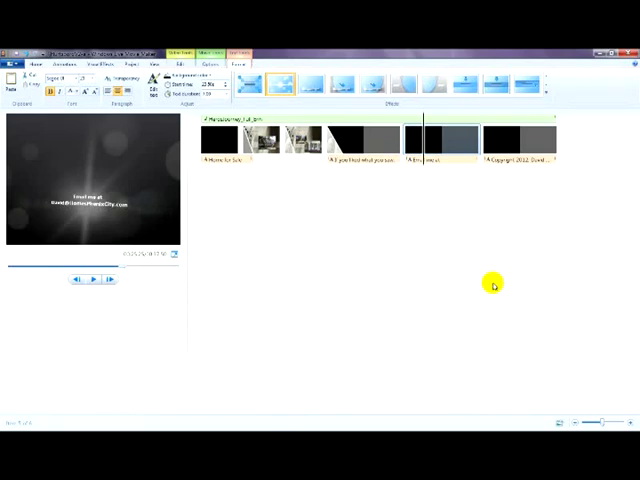
pyautogui.moveTo(354, 231)
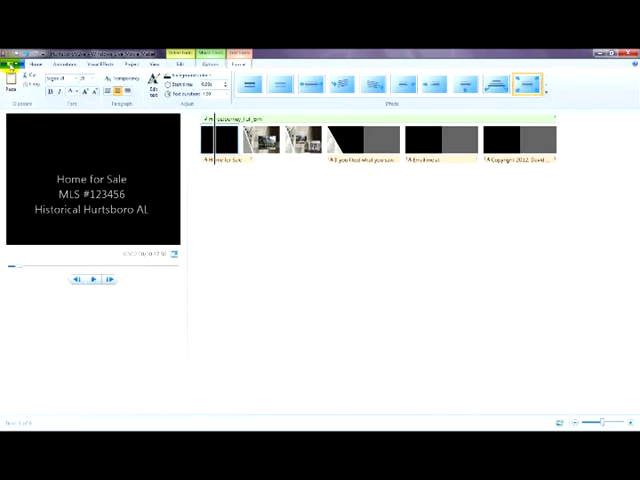
# Open the Animations tab with its transition and pan-and-zoom choices.
pyautogui.click(12, 48)
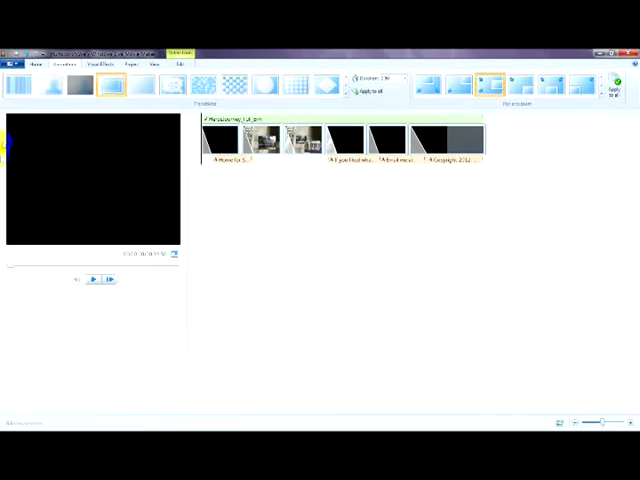
pyautogui.click(15, 51)
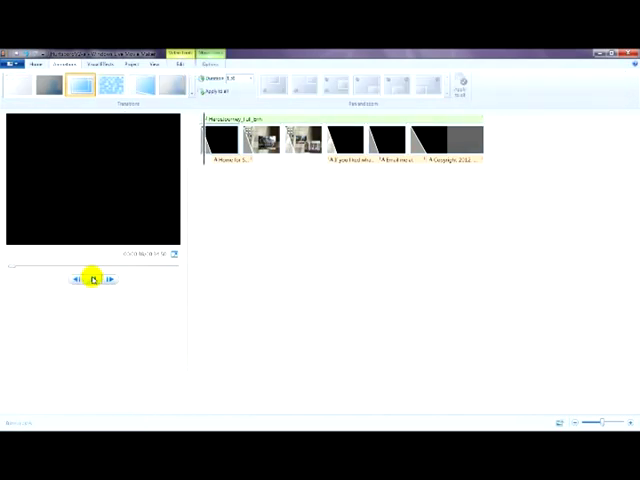
pyautogui.click(91, 278)
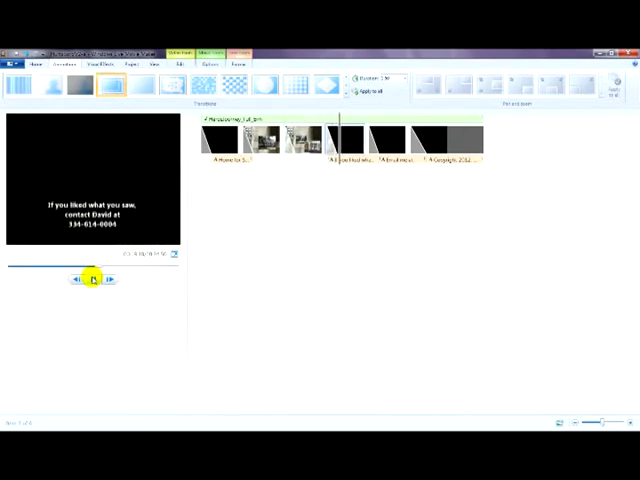
pyautogui.click(88, 278)
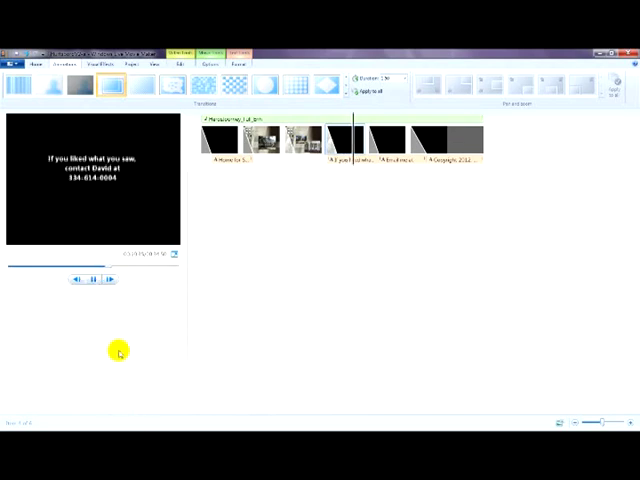
pyautogui.click(91, 279)
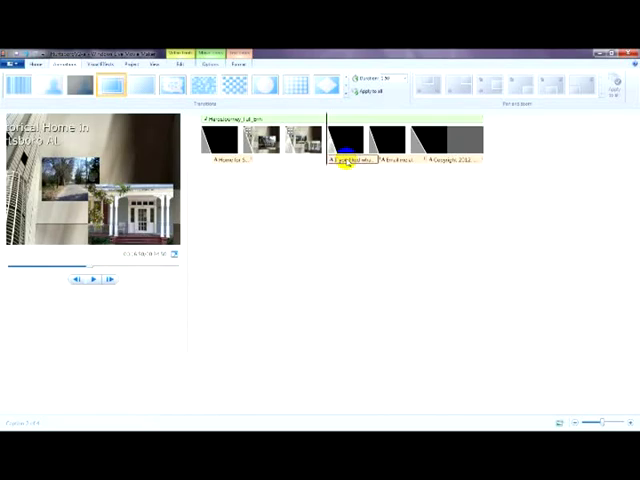
pyautogui.moveTo(513, 160)
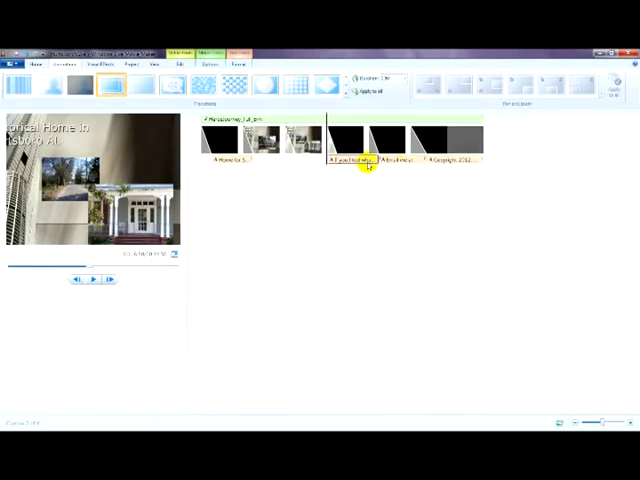
pyautogui.rightClick(355, 162)
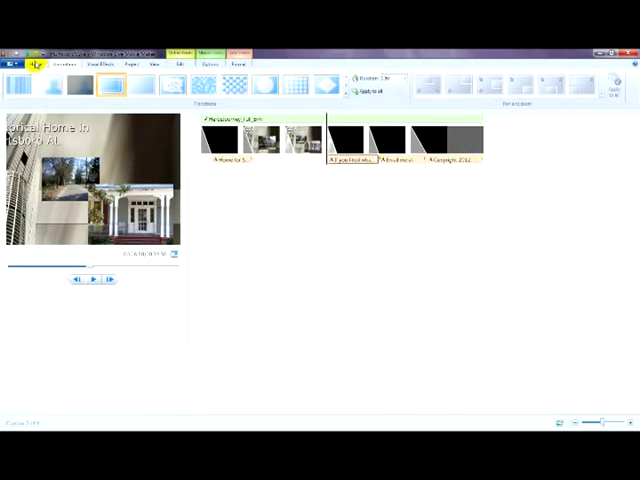
pyautogui.moveTo(279, 218)
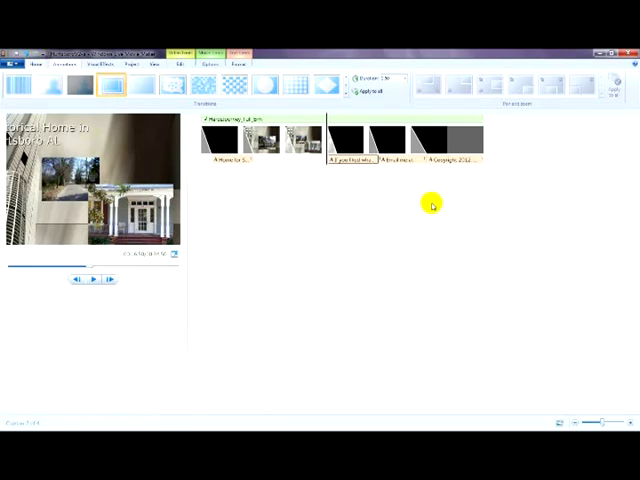
pyautogui.moveTo(266, 198)
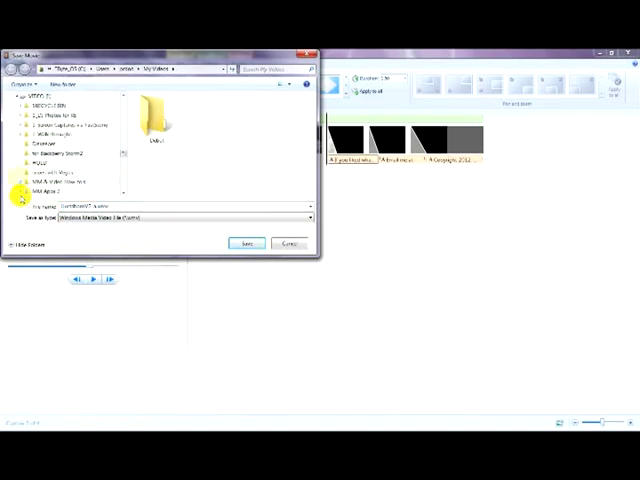
pyautogui.moveTo(20, 128)
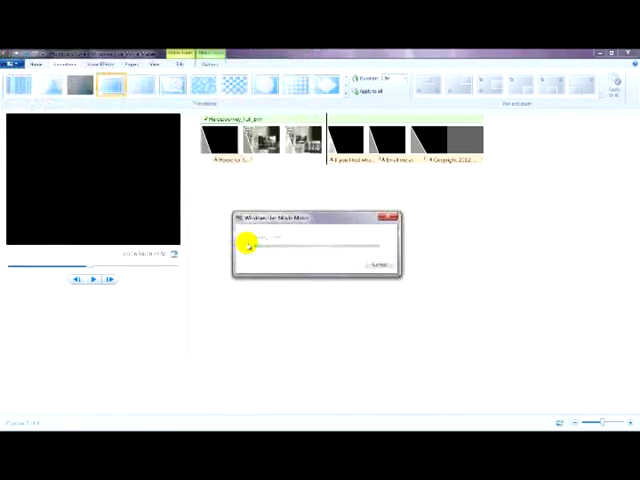
pyautogui.moveTo(220, 325)
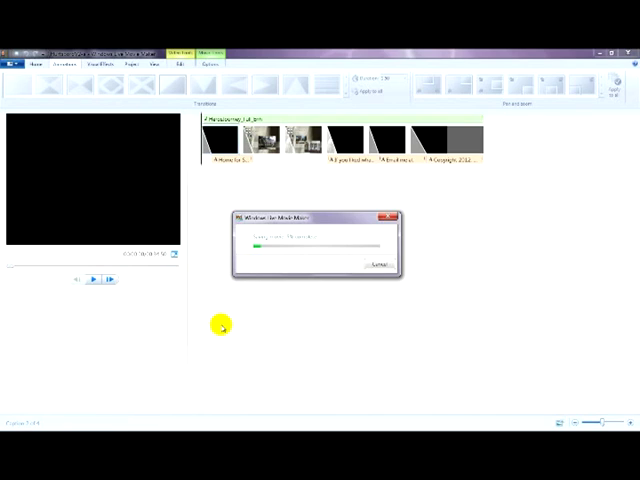
pyautogui.moveTo(497, 354)
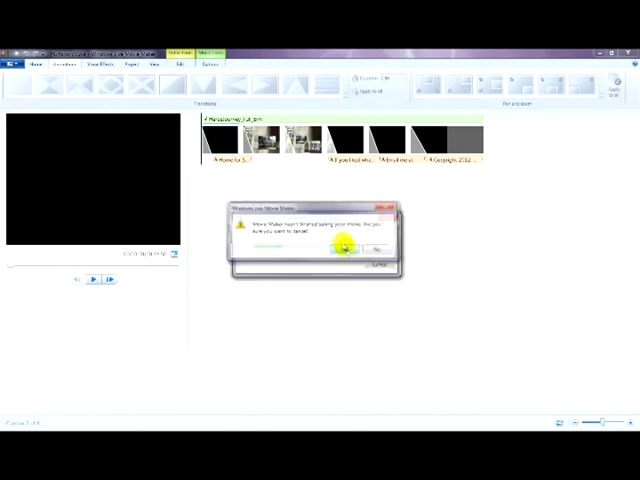
# Confirm stopping the unfinished movie save.
pyautogui.click(347, 249)
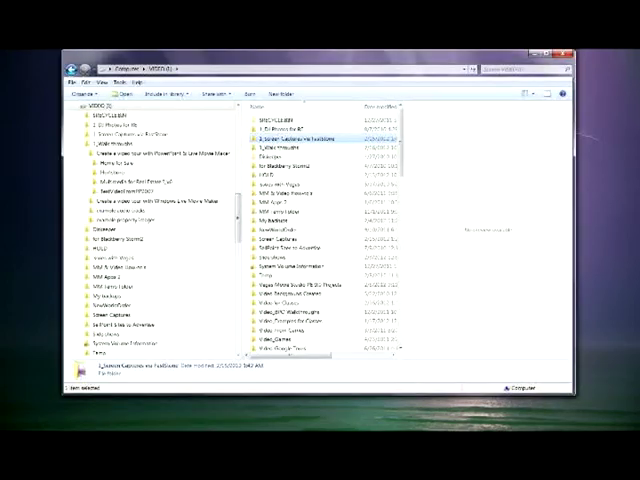